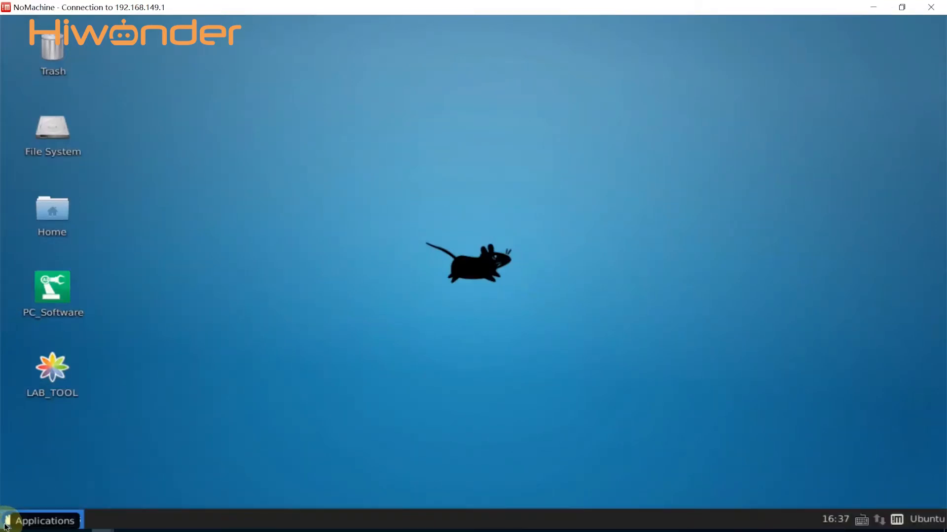
Bring up the Xfce applications menu from the bottom panel.
{"action": "left_click", "coordinate": [41, 520]}
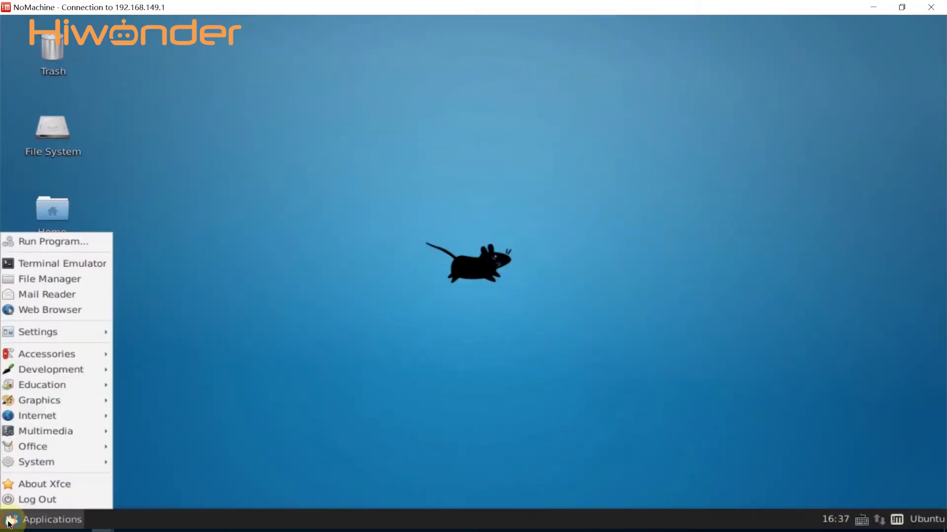
Launch a terminal, call the /color_tracking/enter service, and start a second terminal window.
{"action": "left_click", "coordinate": [62, 264]}
{"action": "type", "text": "rosservice call /color_tracking/enter \"{}\""}
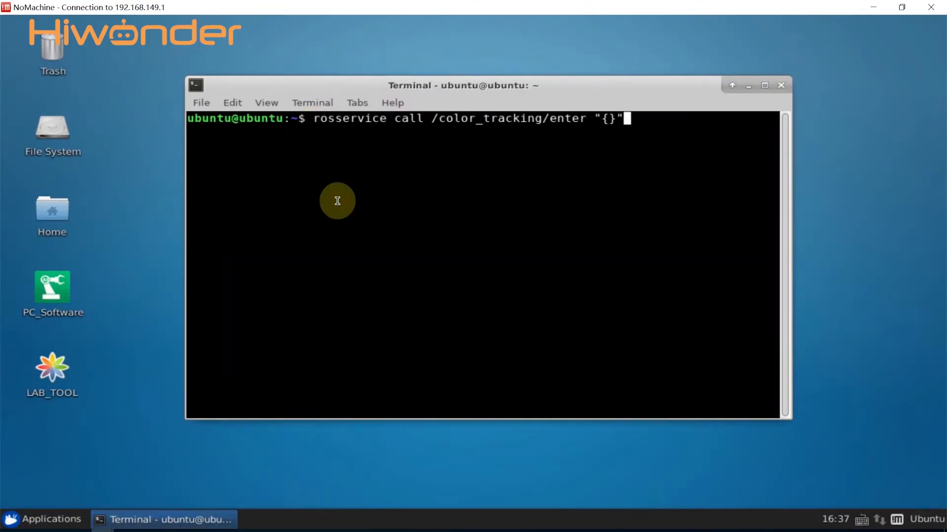
{"action": "key", "text": "Return"}
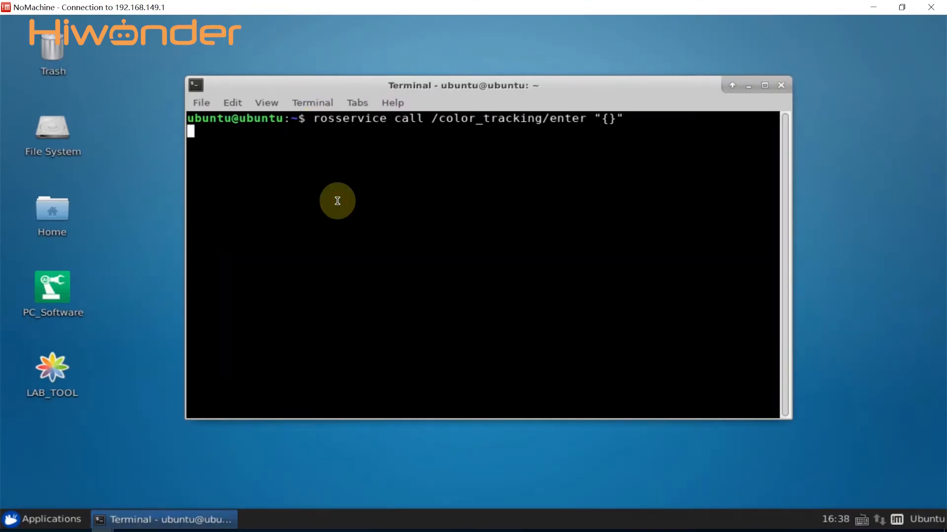
{"action": "key", "text": "Return"}
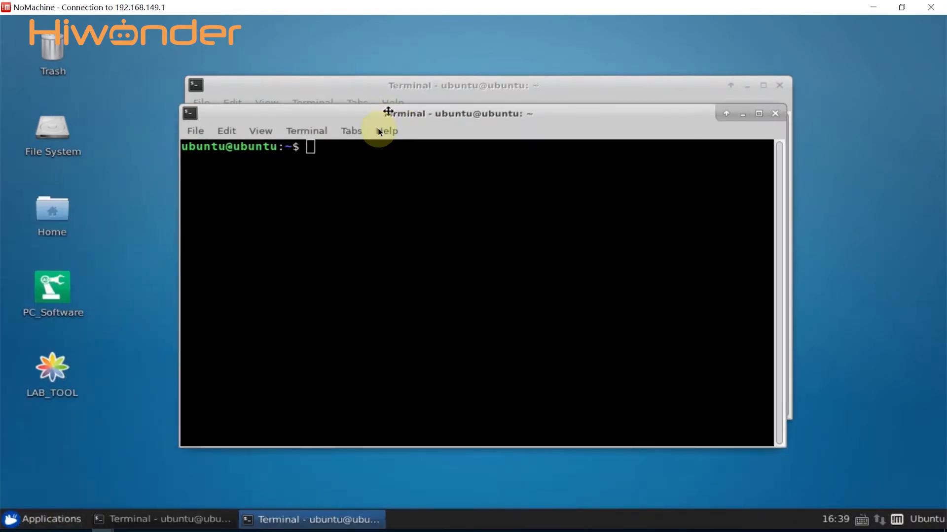
Run rqt_image_view in the second terminal, then raise the first terminal again.
{"action": "type", "text": "rqt_image_view"}
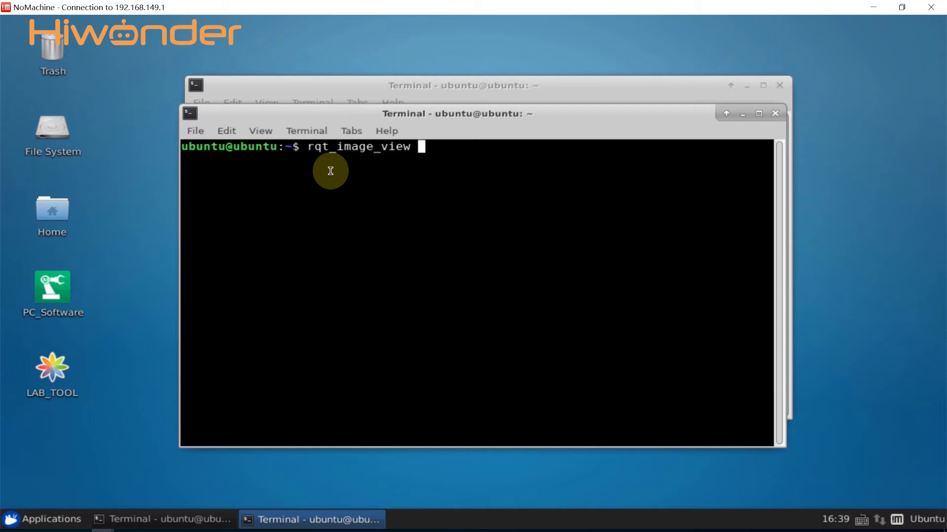
{"action": "key", "text": "Return"}
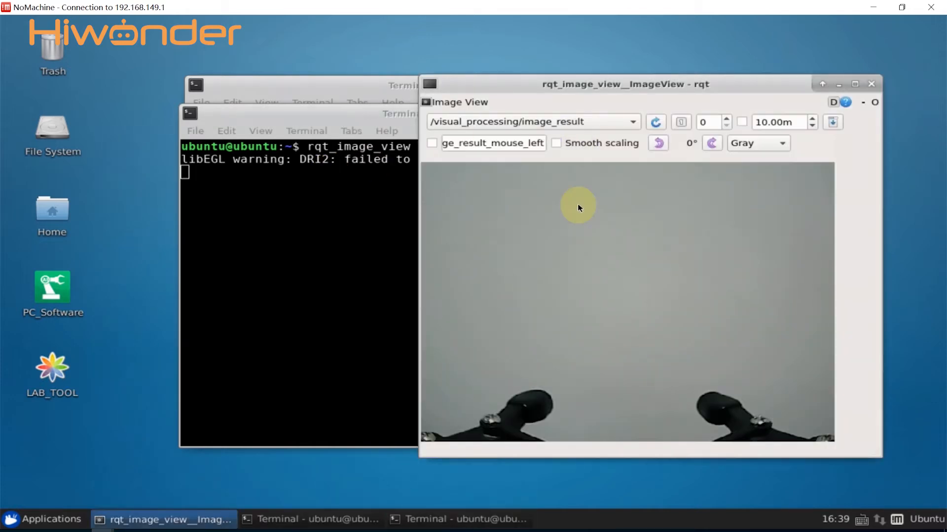
{"action": "mouse_move", "coordinate": [499, 122]}
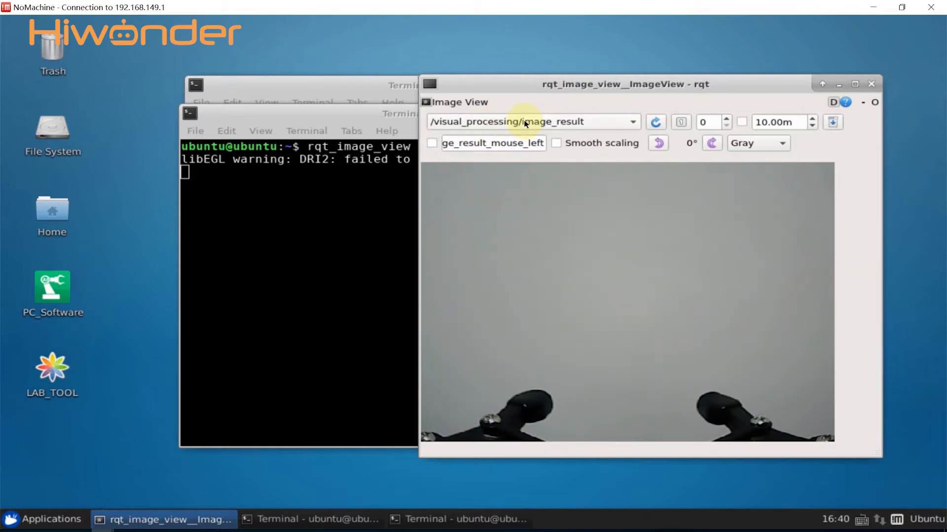
{"action": "left_click", "coordinate": [310, 520]}
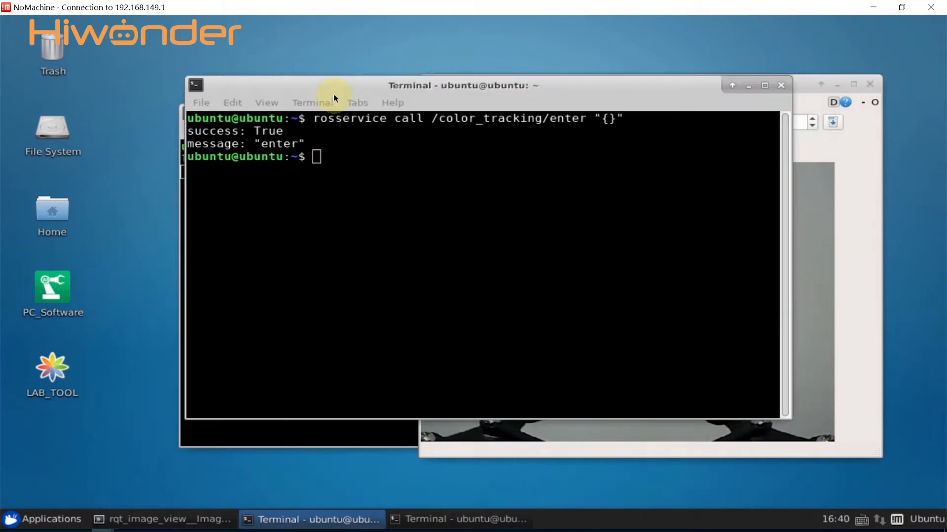
Call /color_tracking/set_running with data true and begin the next rosservice command.
{"action": "type", "text": "rosservice call /color_tracking/"}
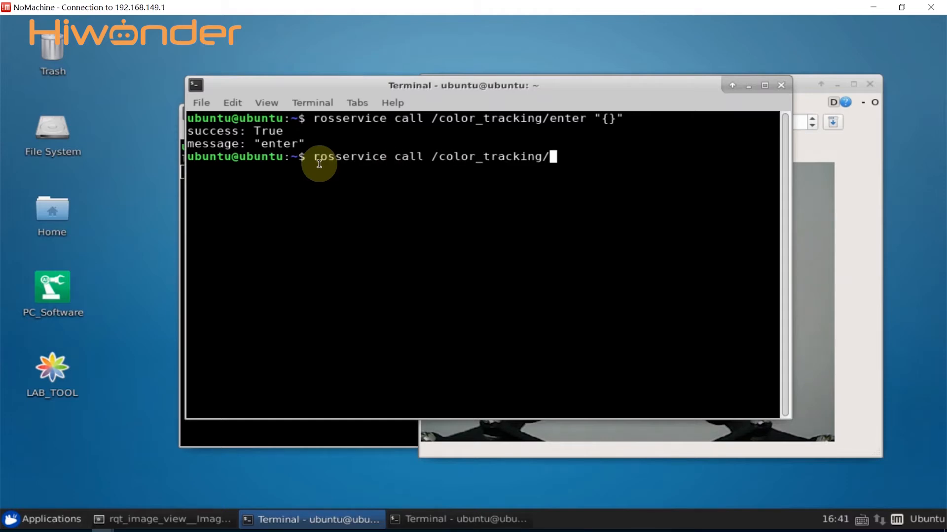
{"action": "type", "text": "set_running"}
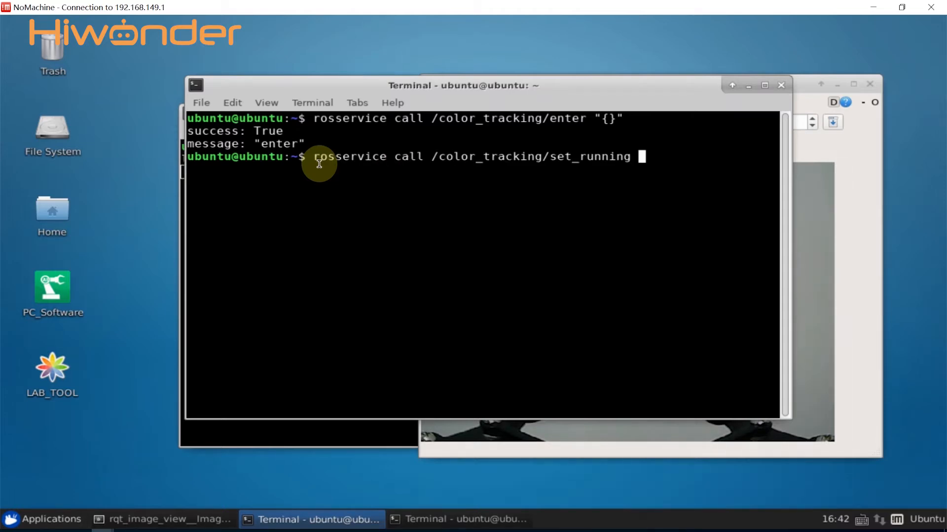
{"action": "type", "text": "\"data: false\""}
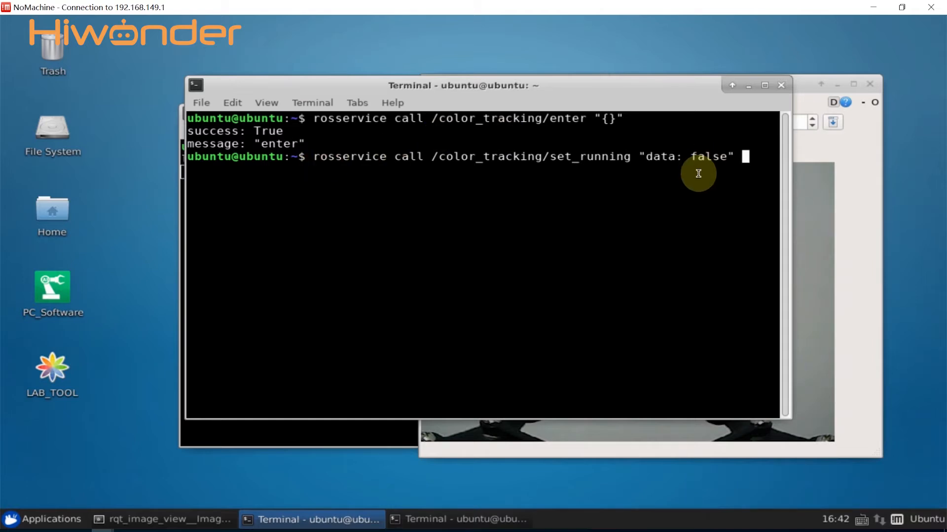
{"action": "mouse_move", "coordinate": [693, 160]}
{"action": "type", "text": "tru"}
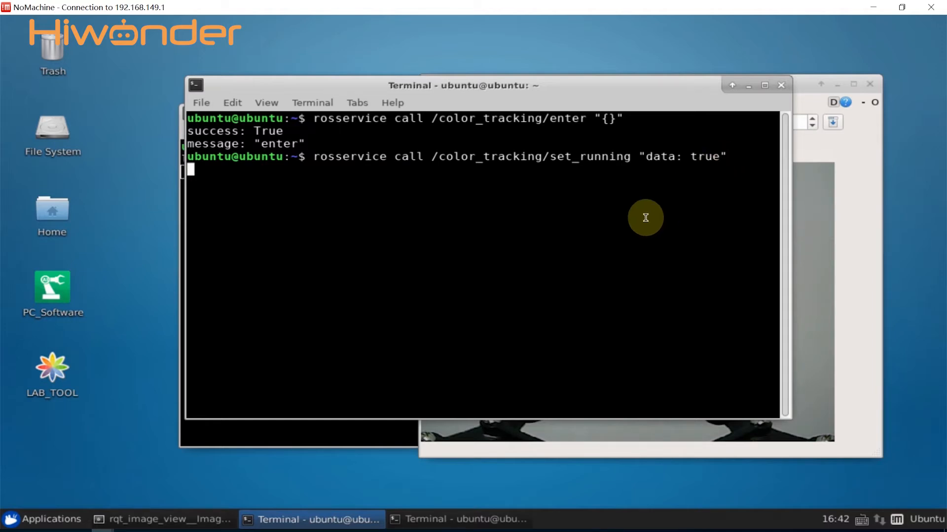
{"action": "key", "text": "Return"}
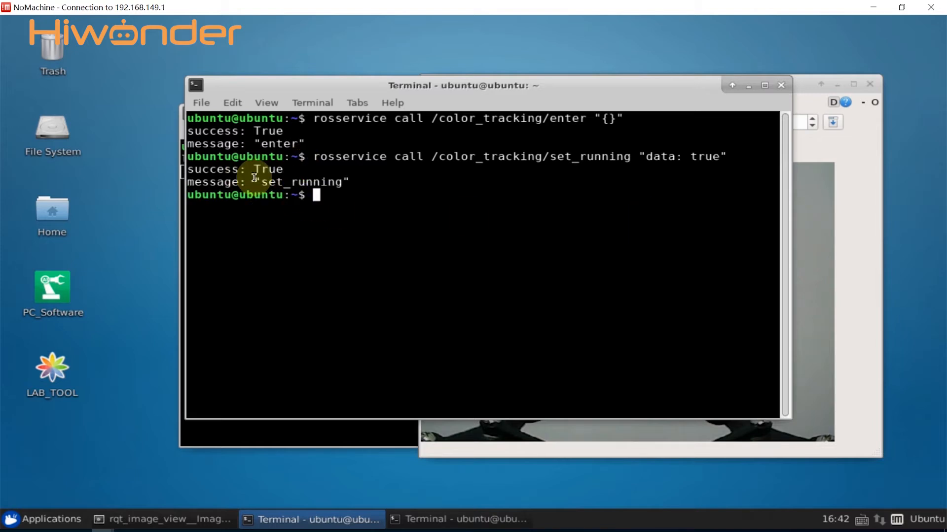
{"action": "type", "text": "rosservice"}
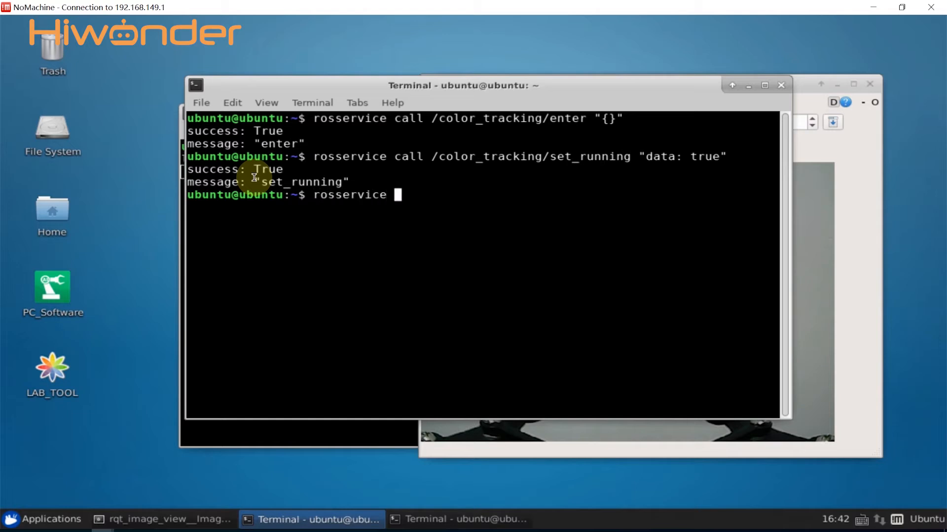
Call /color_tracking/set_target with data 'blue' so tracking follows blue.
{"action": "type", "text": "call /color_tracking/set_target \"data: '"}
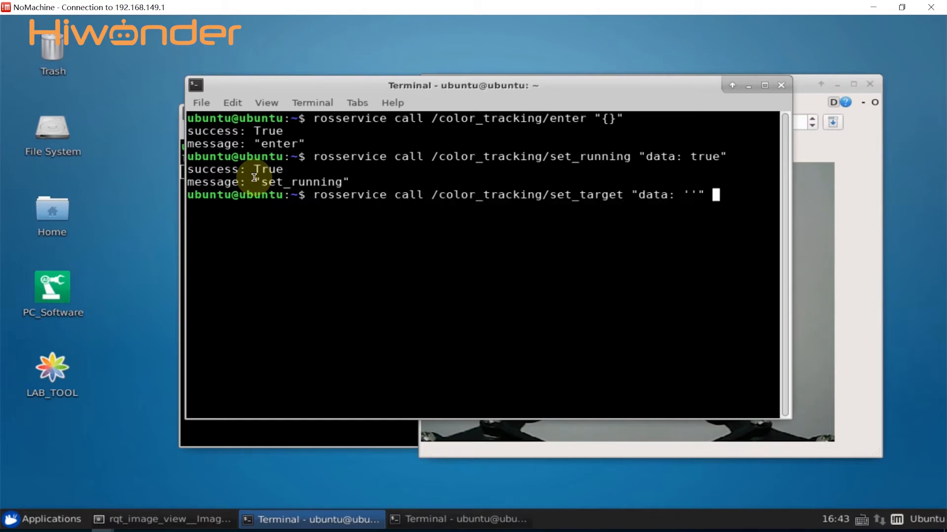
{"action": "mouse_move", "coordinate": [651, 190]}
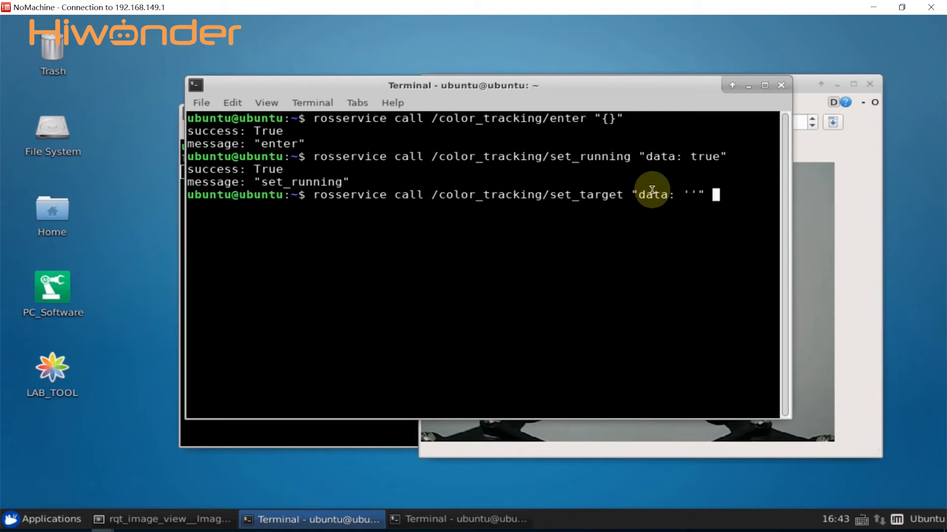
{"action": "mouse_move", "coordinate": [675, 209]}
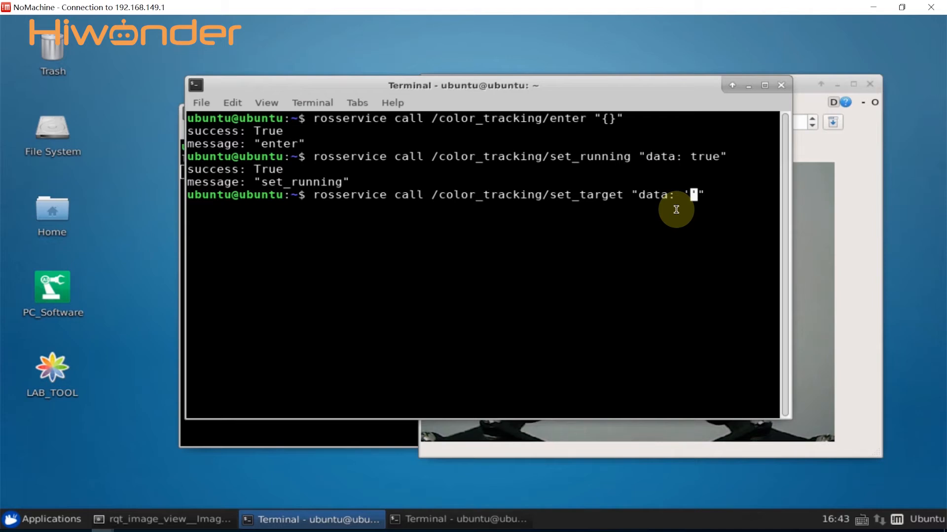
{"action": "type", "text": "b"}
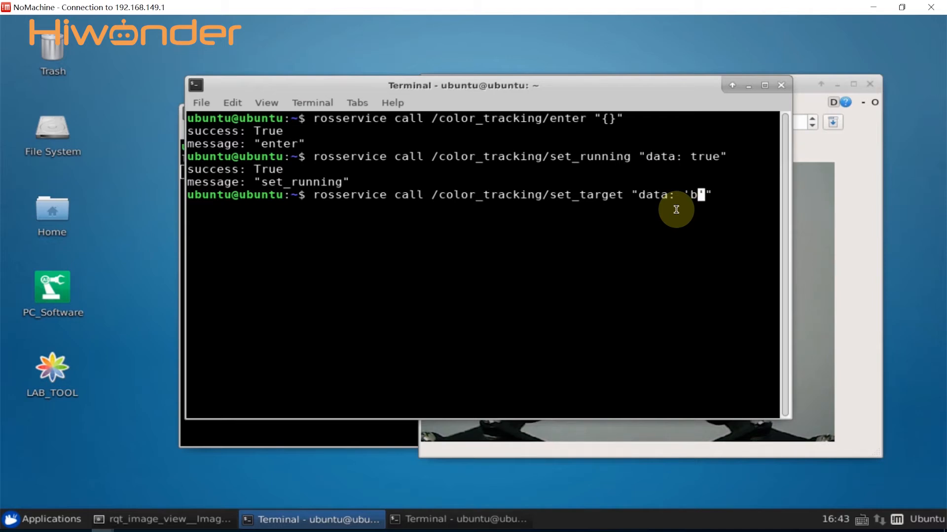
{"action": "type", "text": "lue"}
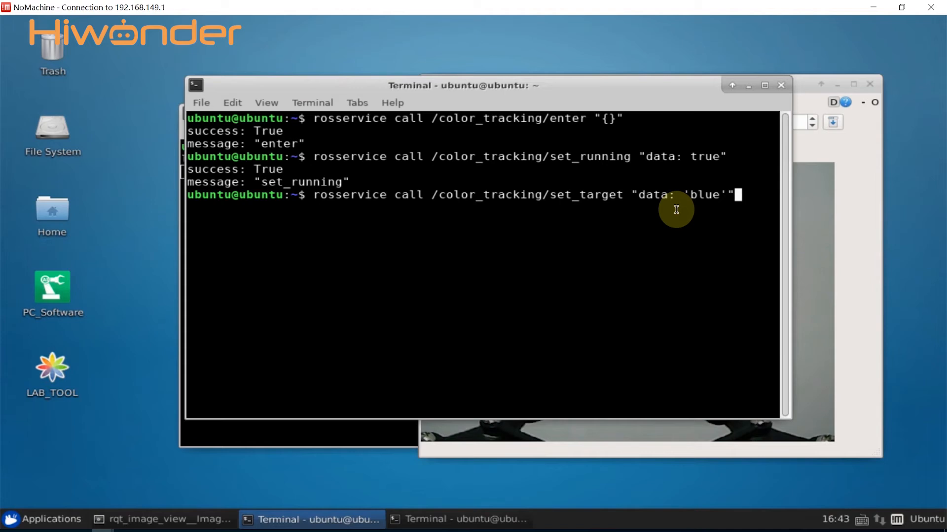
{"action": "key", "text": "Return"}
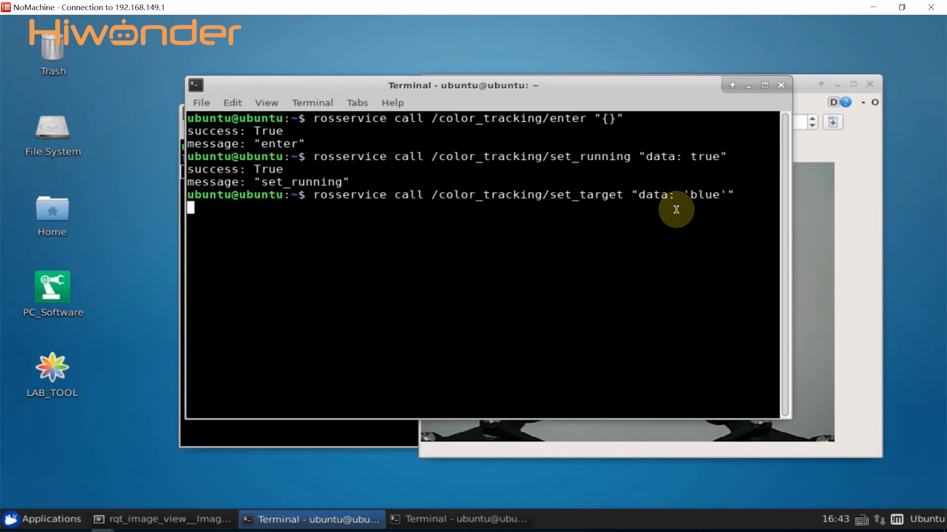
{"action": "key", "text": "Return"}
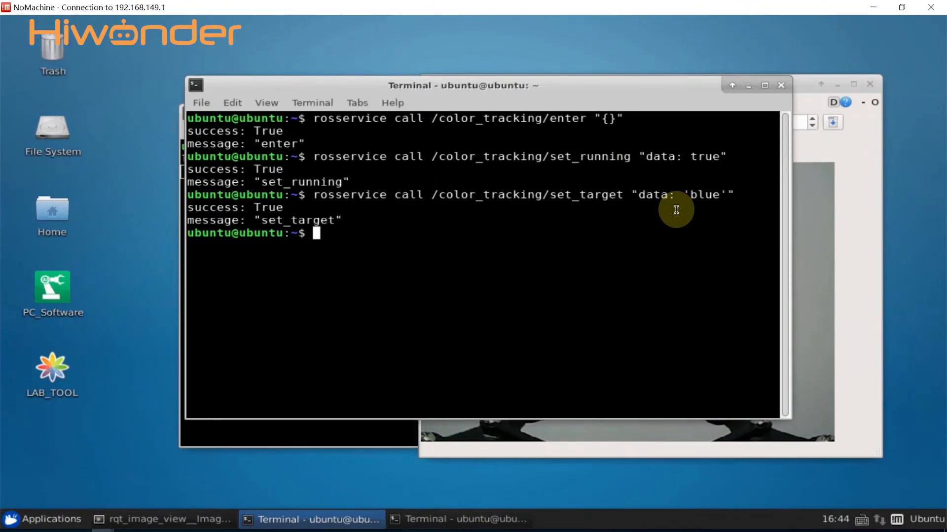
Call /color_tracking/set_running with data false to stop tracking.
{"action": "type", "text": "rosservice"}
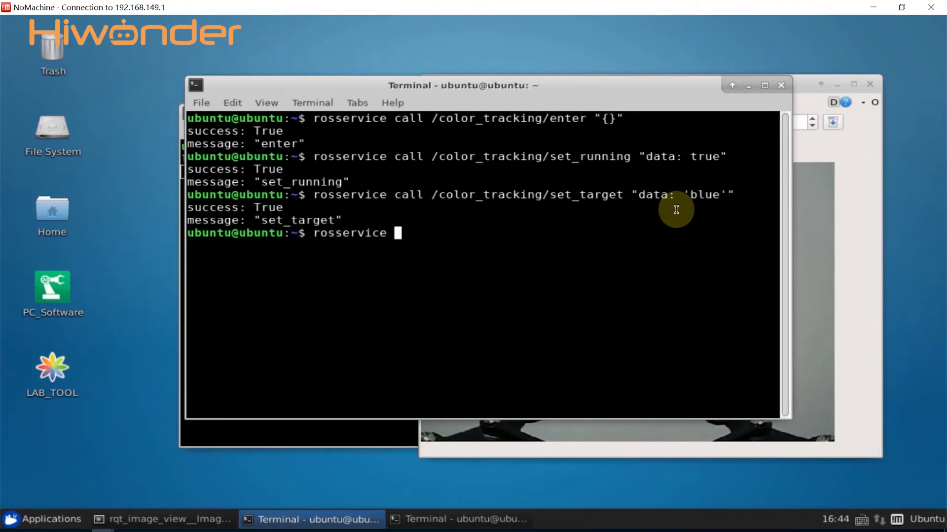
{"action": "type", "text": "call"}
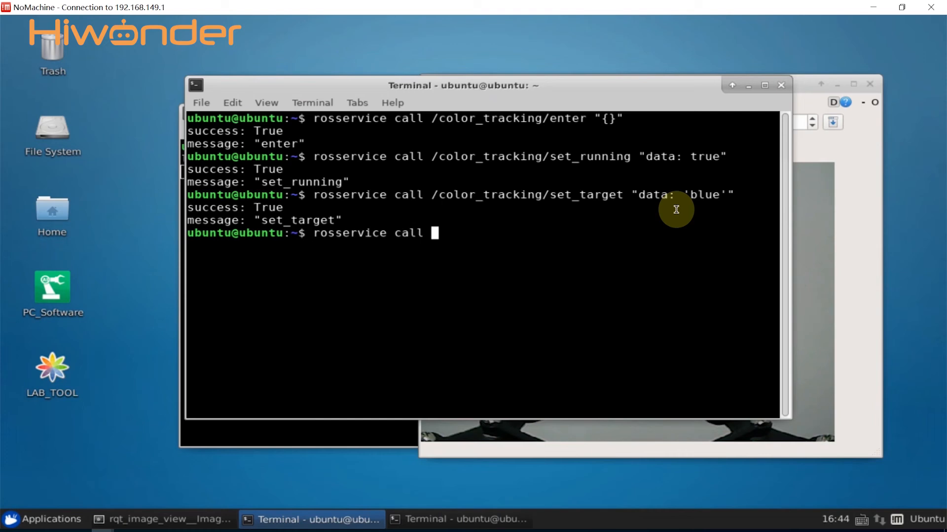
{"action": "type", "text": "/co"}
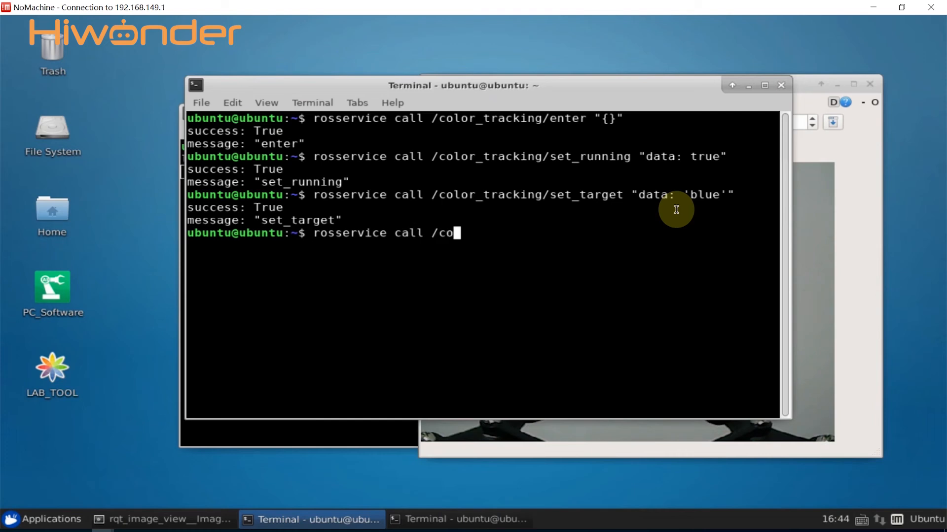
{"action": "type", "text": "lor_tracking/set_r"}
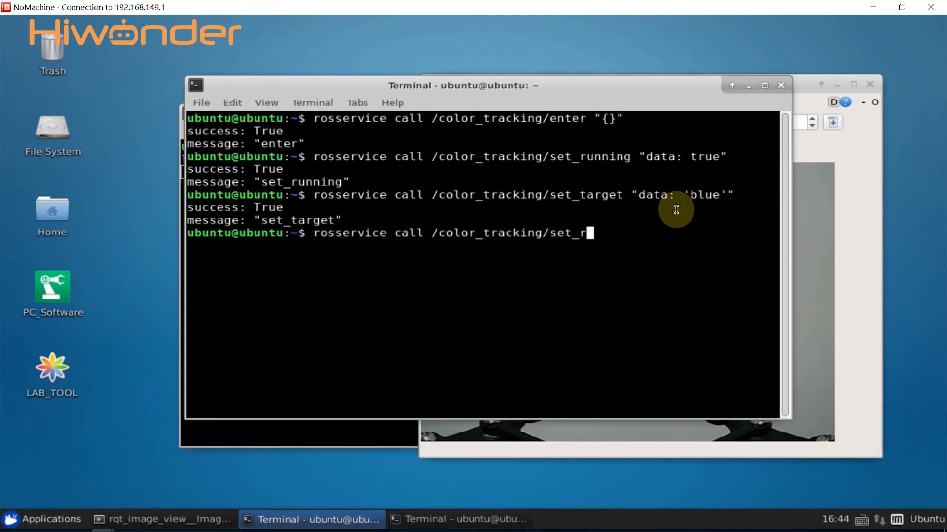
{"action": "type", "text": "unning \"data: false\""}
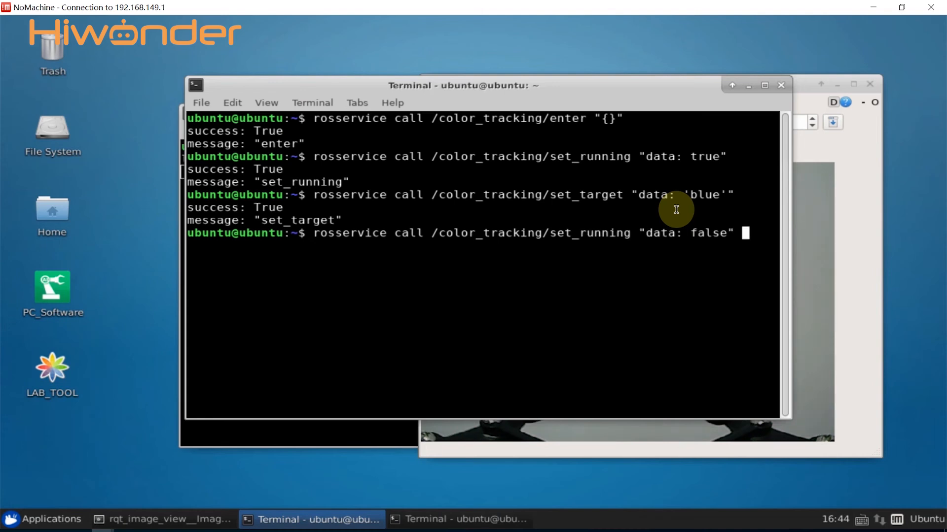
{"action": "key", "text": "Return"}
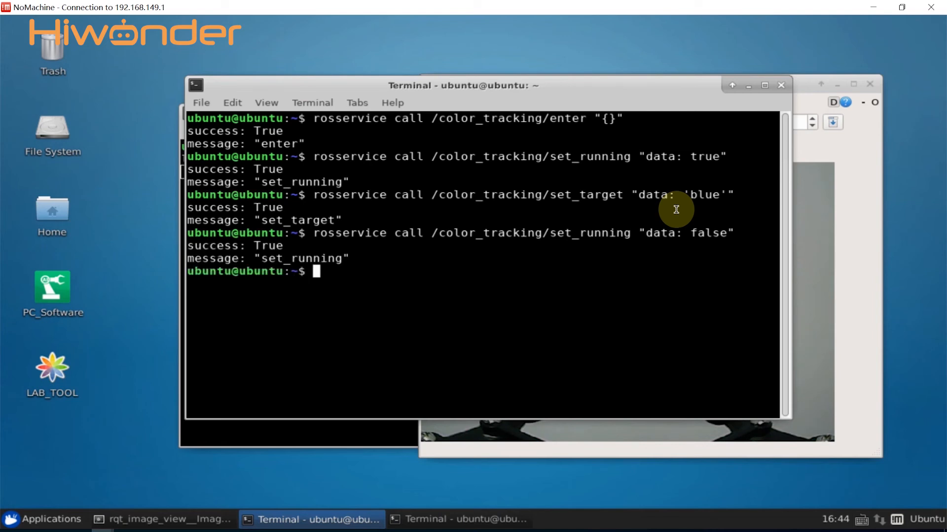
Call /color_tracking/exit "{}" to leave color tracking mode.
{"action": "type", "text": "rosservice call /co"}
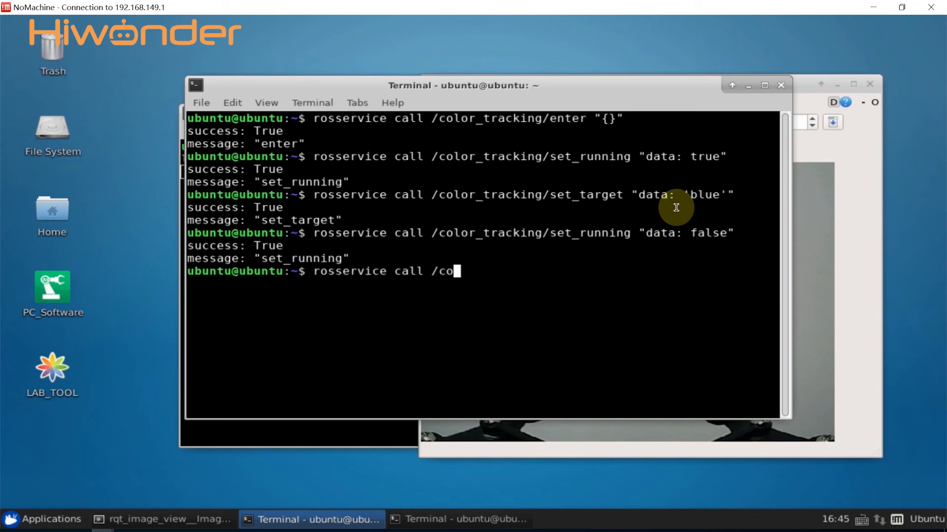
{"action": "type", "text": "lor_tracking/exit"}
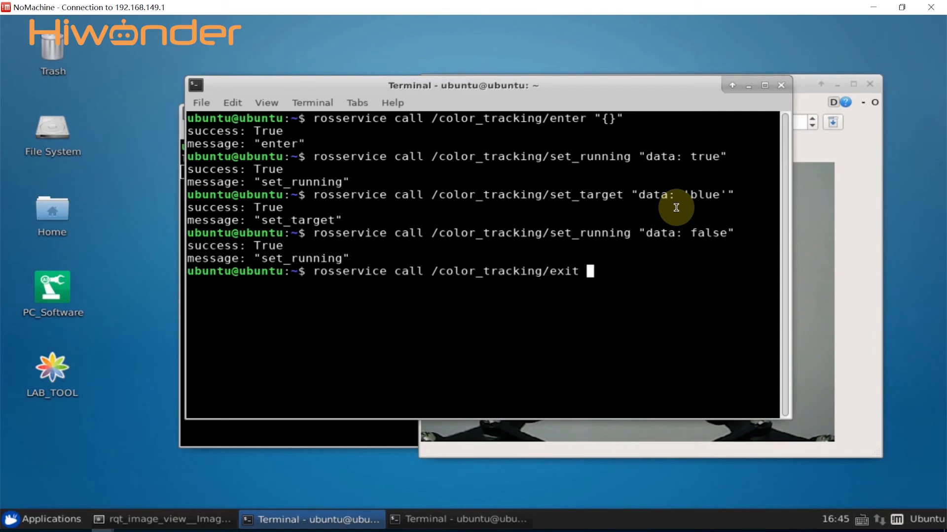
{"action": "type", "text": "\"{}\""}
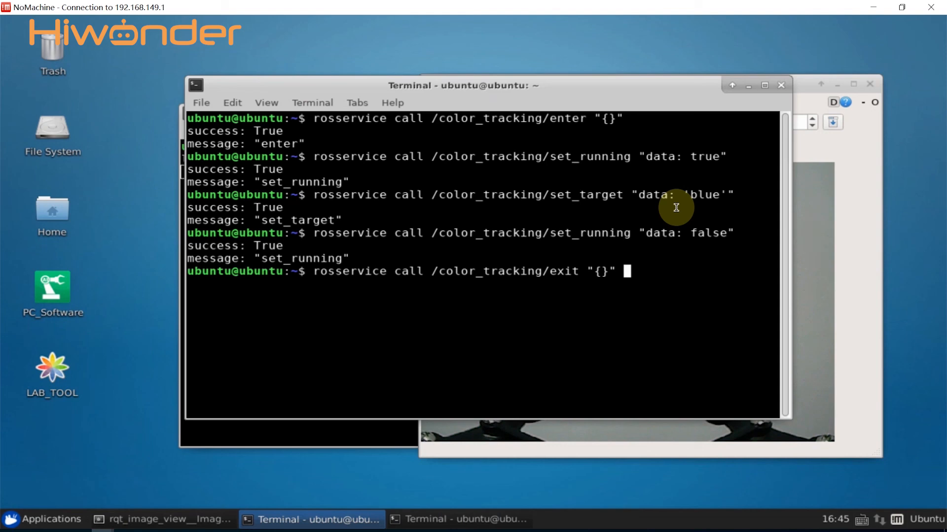
{"action": "key", "text": "Return"}
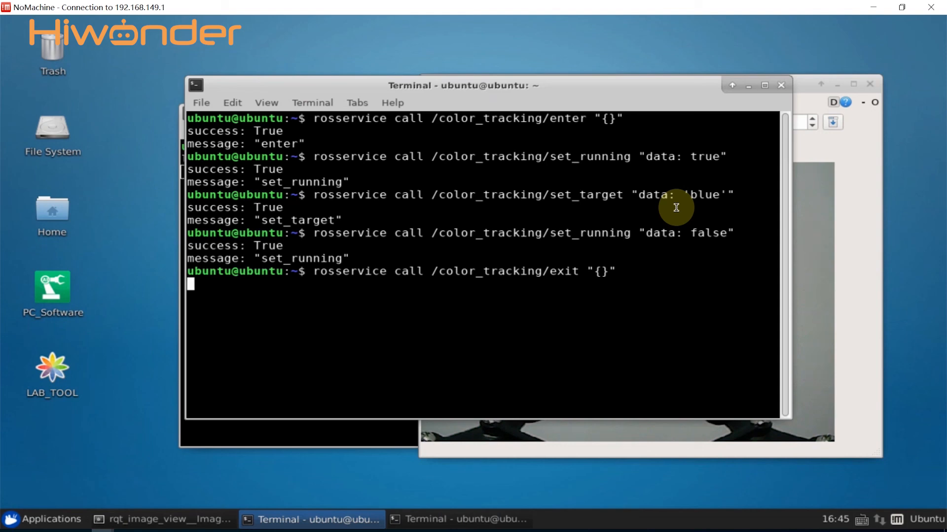
{"action": "key", "text": "Return"}
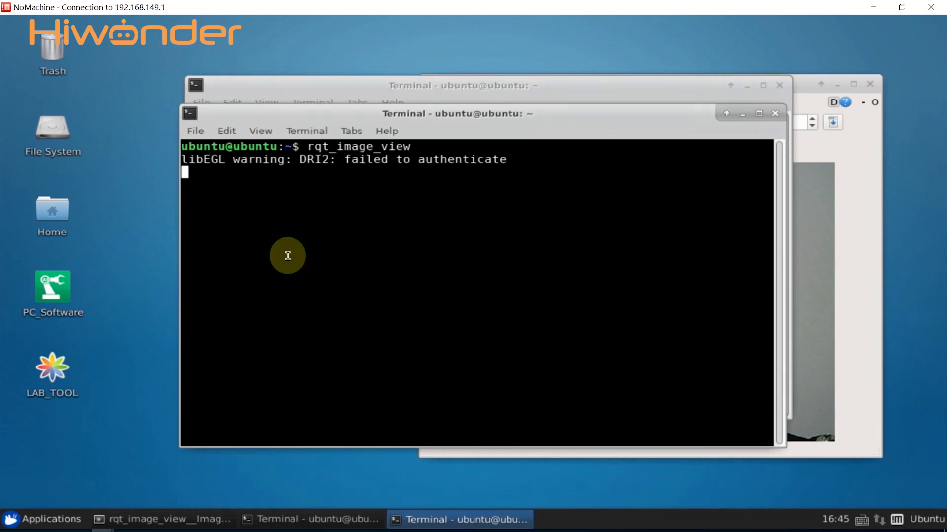
Interrupt rqt_image_view with Ctrl+C in its terminal.
{"action": "key", "text": "ctrl+c"}
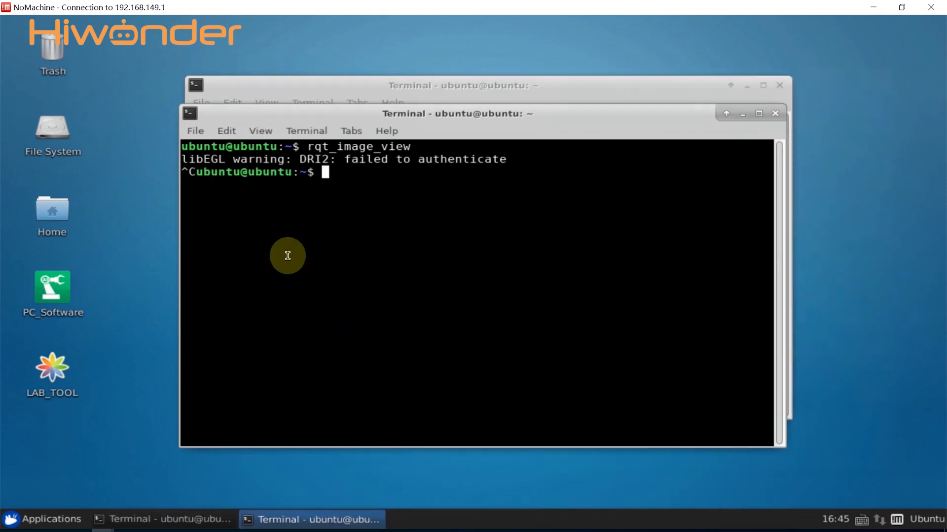